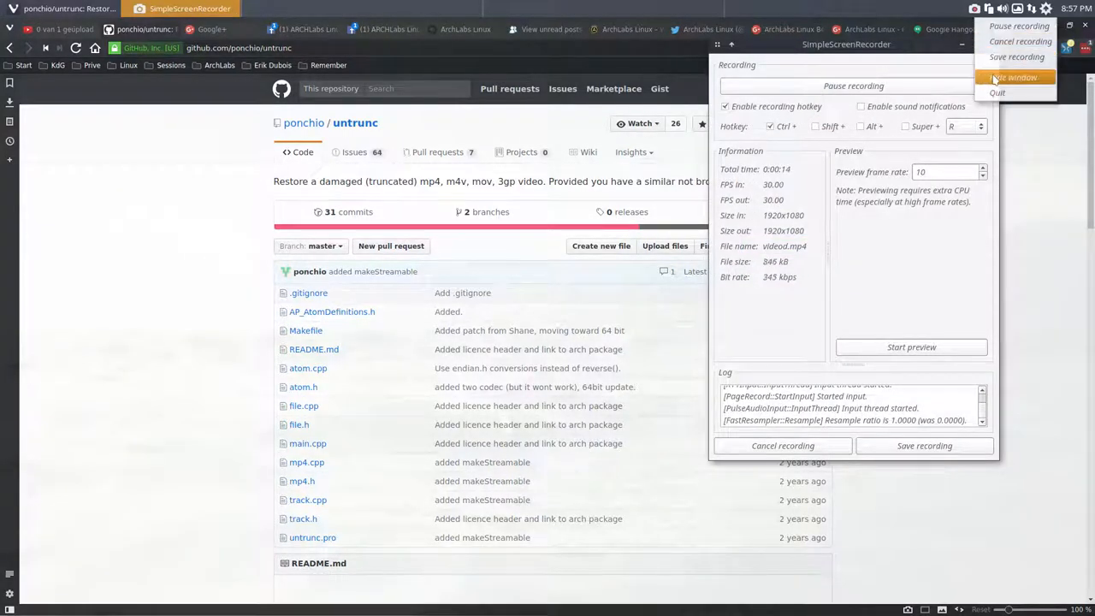
Hide the SimpleScreenRecorder window so recording continues behind the untrunc GitHub page
click(1013, 77)
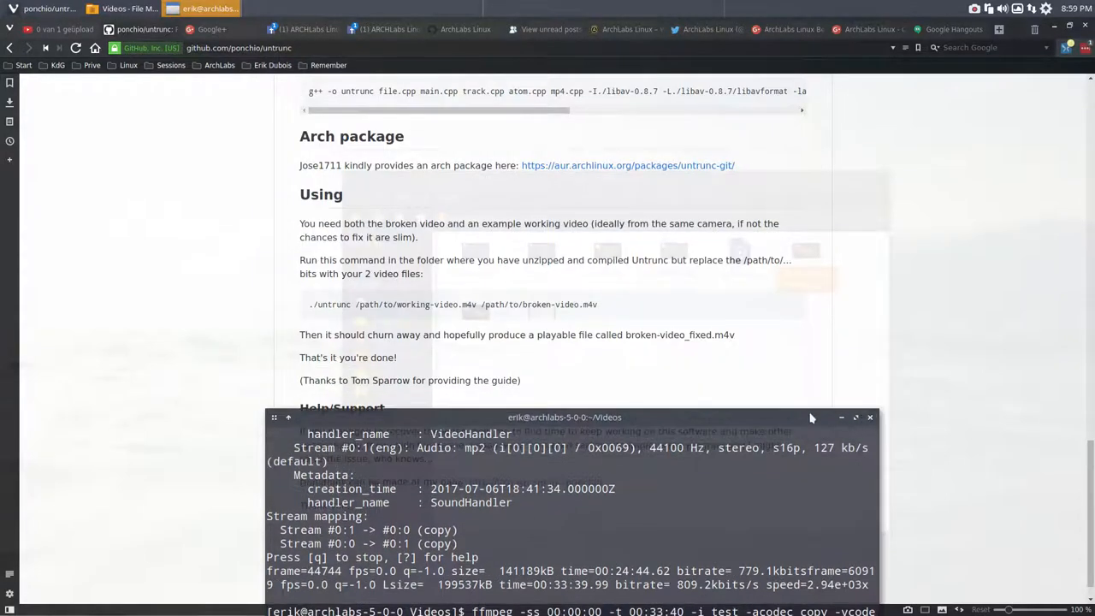
Drag the terminal window up so it sits over the README page
drag(564, 417, 513, 133)
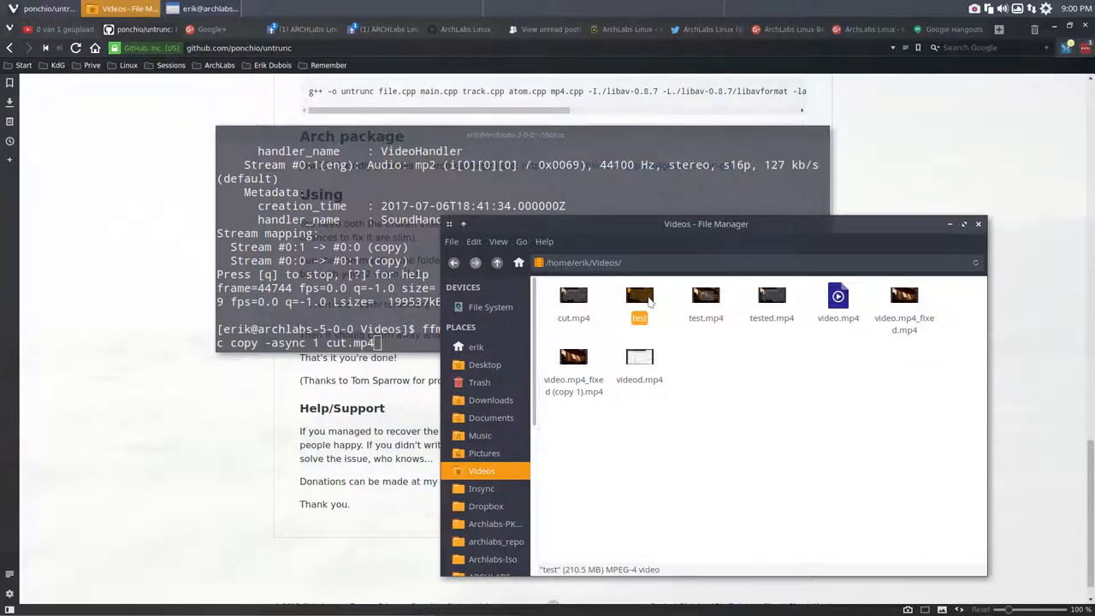
mouse_move(443, 304)
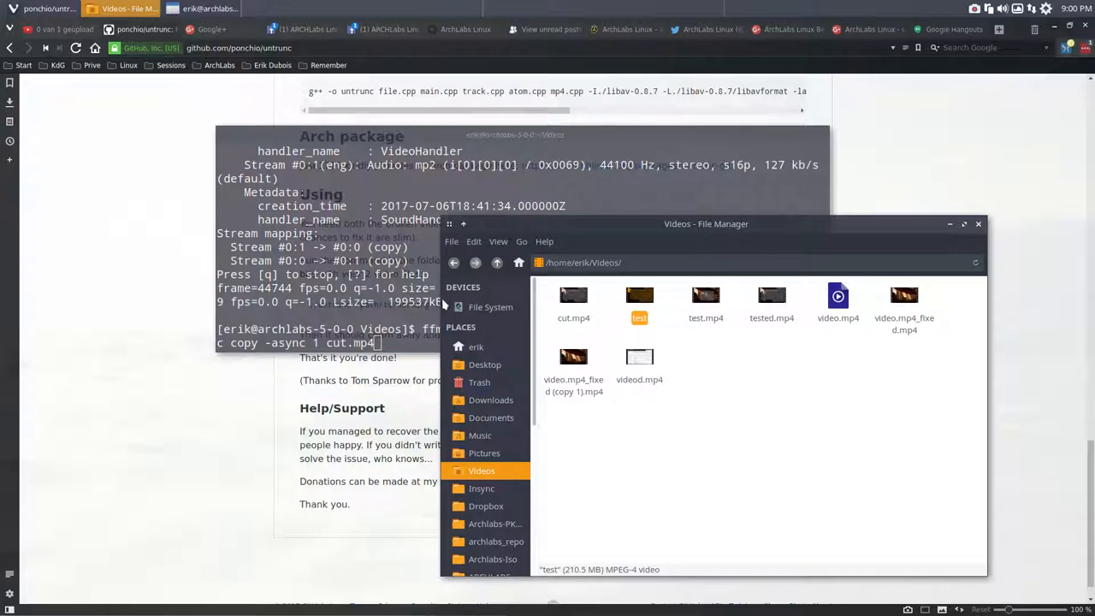